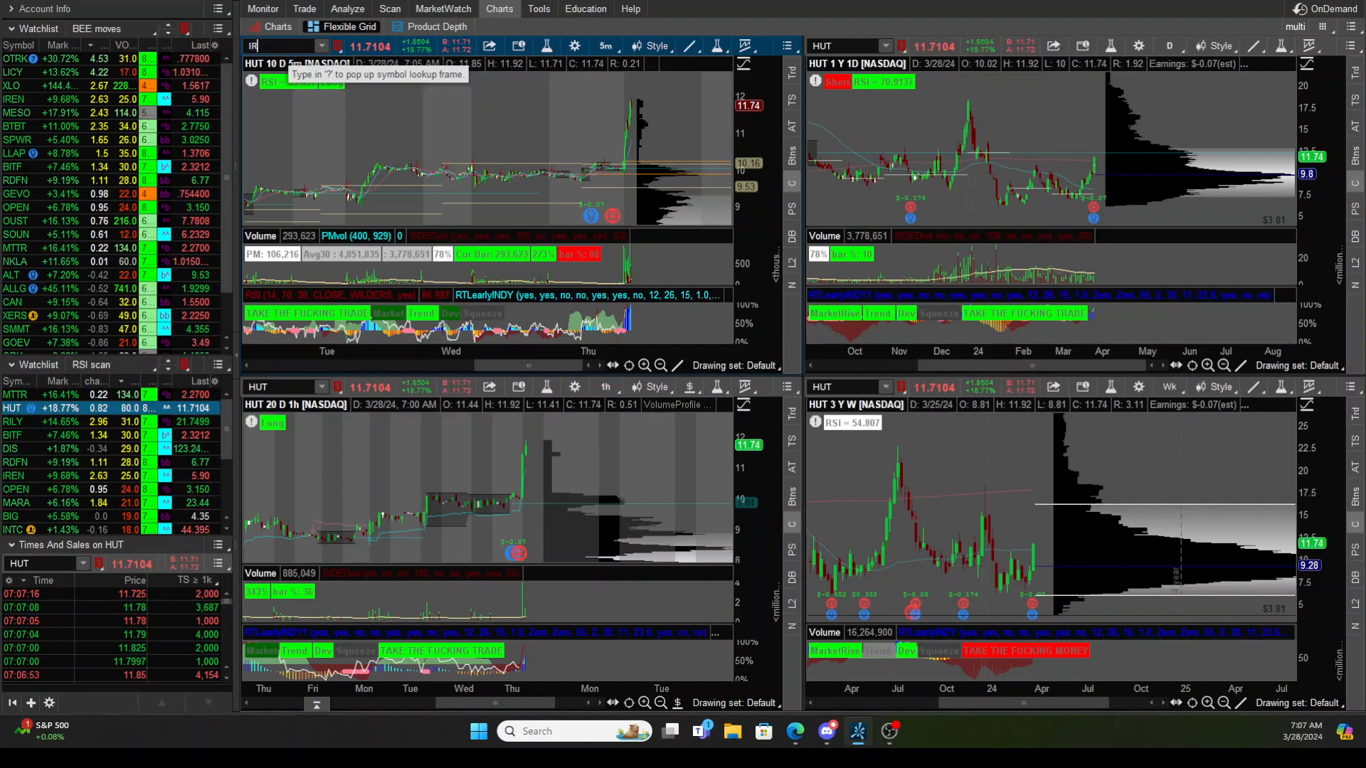
text(IREN)
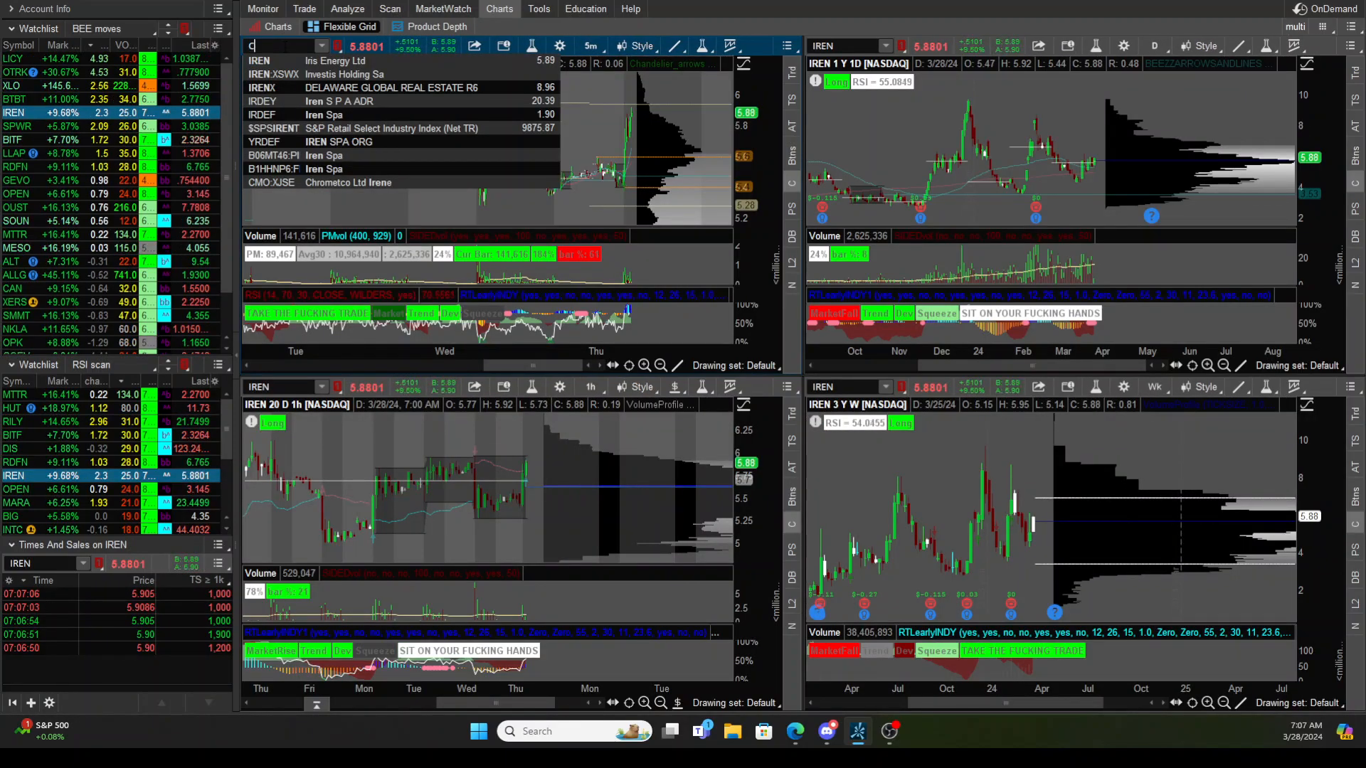
text(CLSK)
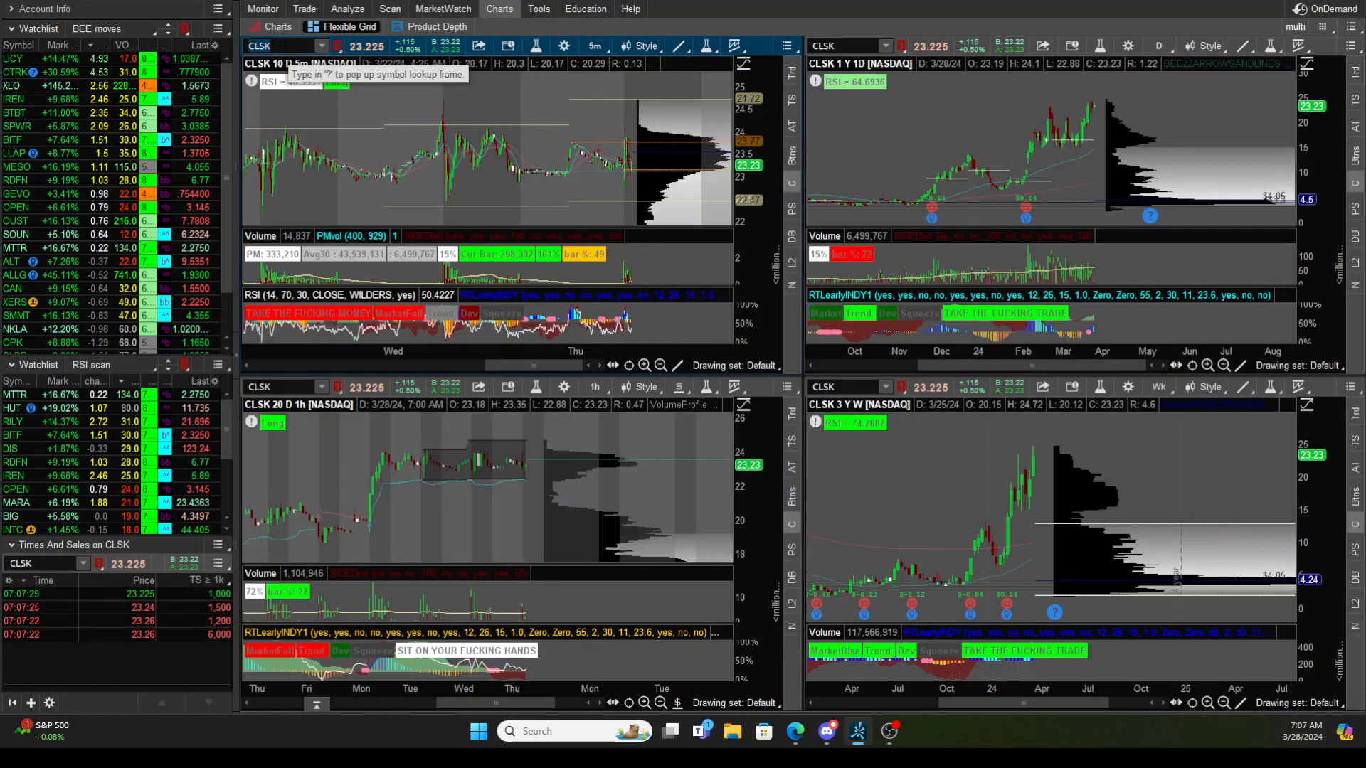
text(MARA)
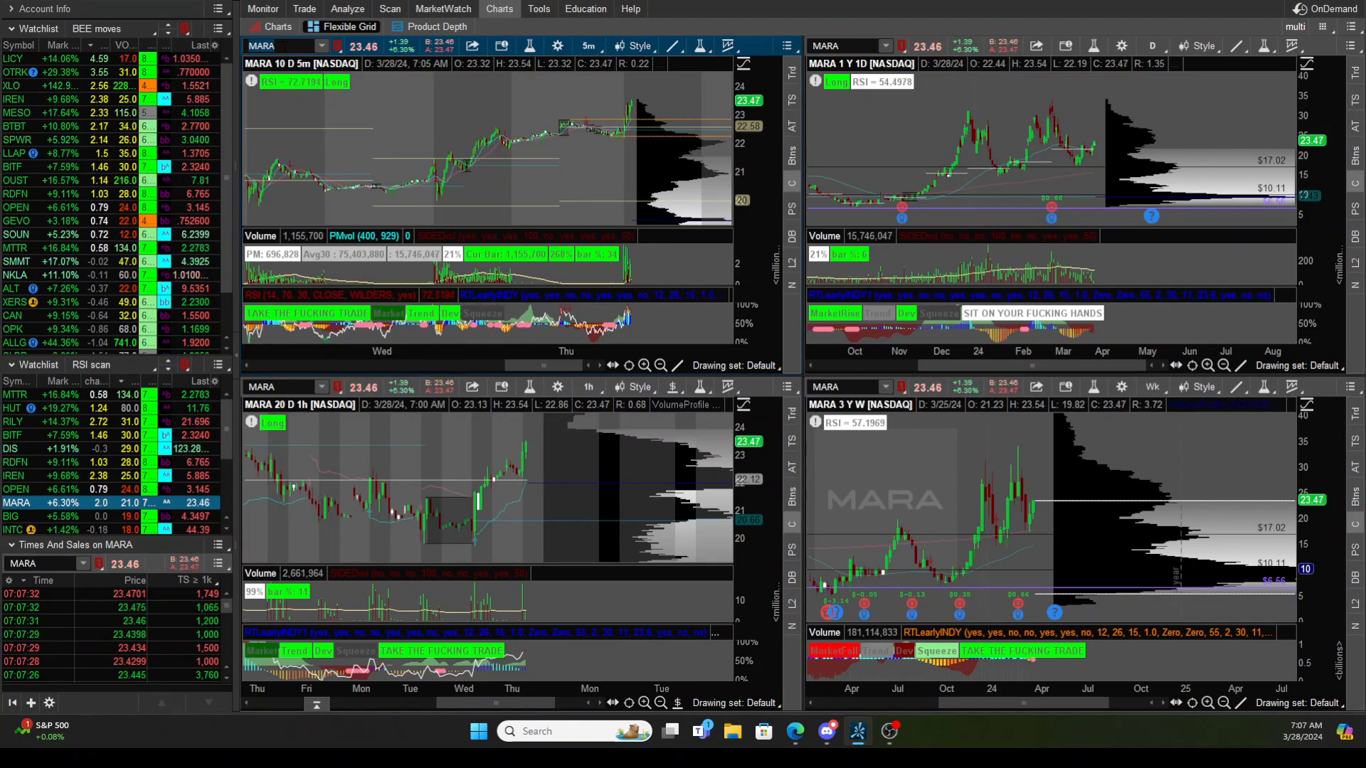
text(CGC)
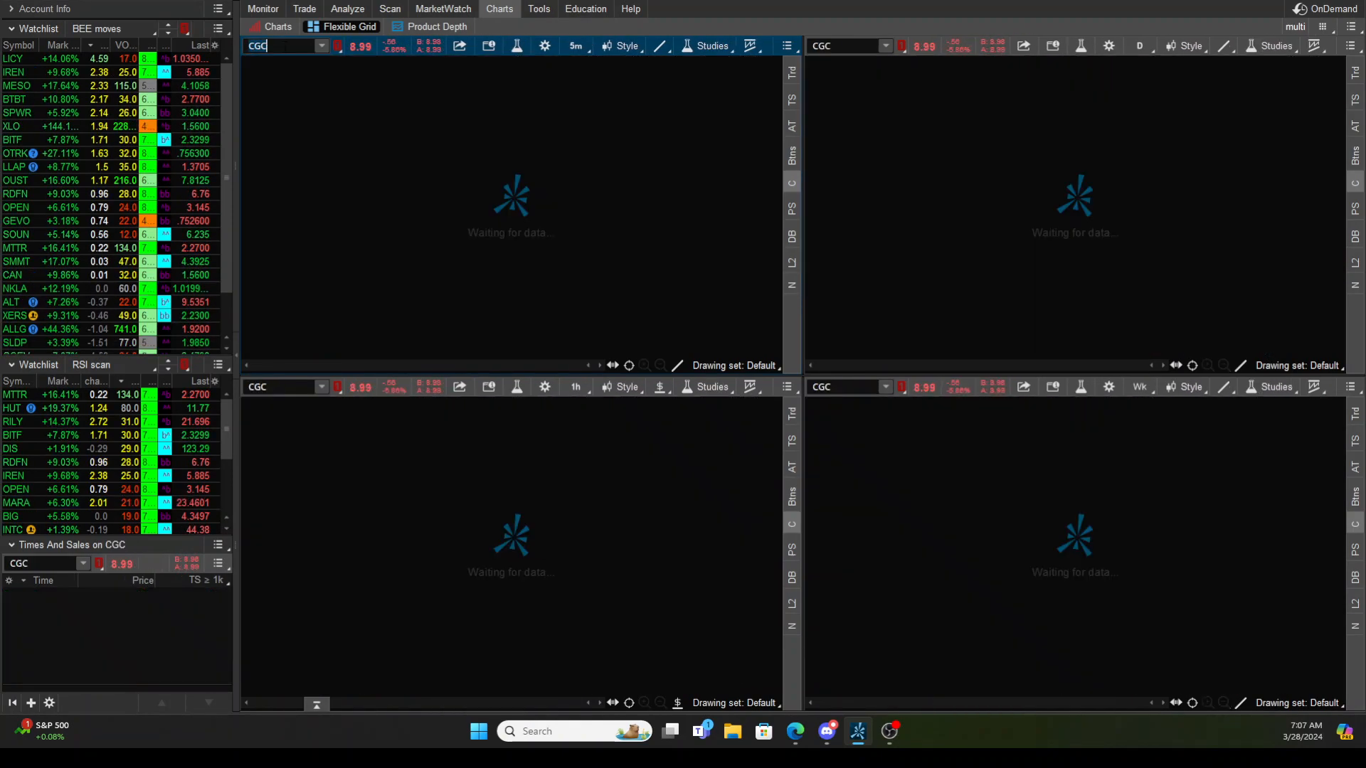